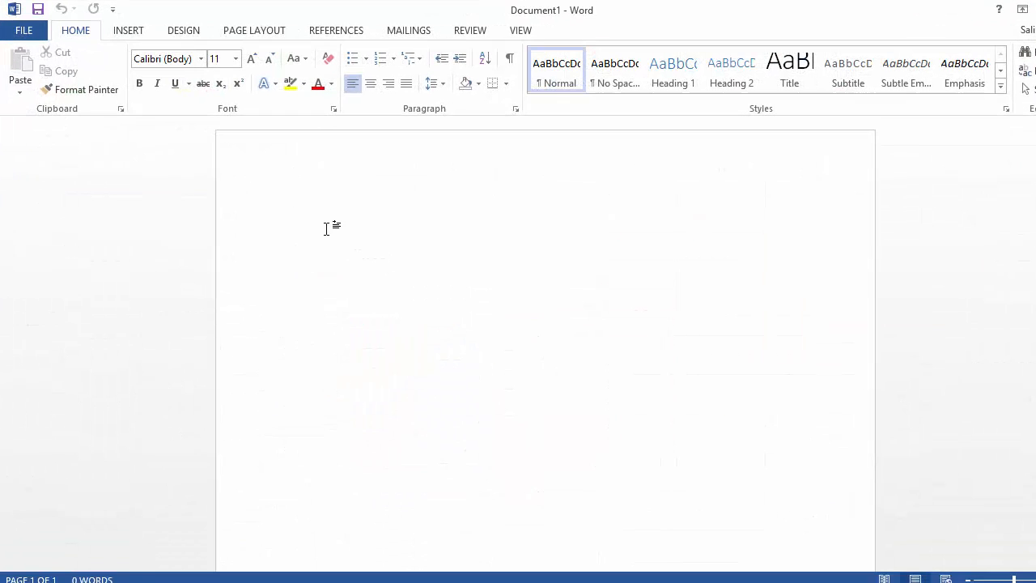
- Type the opening sentence 'This is my report.' into the blank document
{"action": "type", "text": "This is my re"}
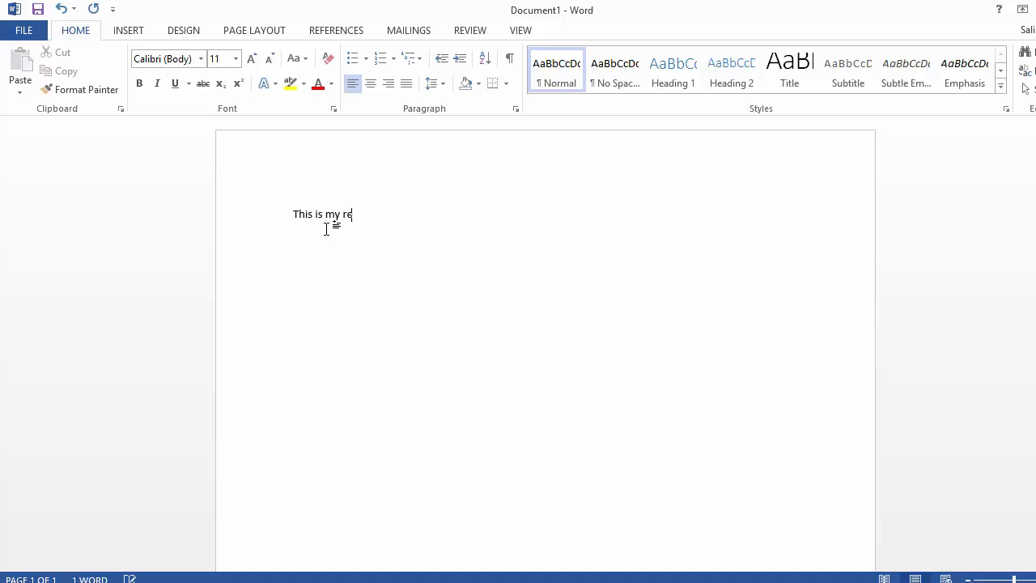
{"action": "type", "text": "port."}
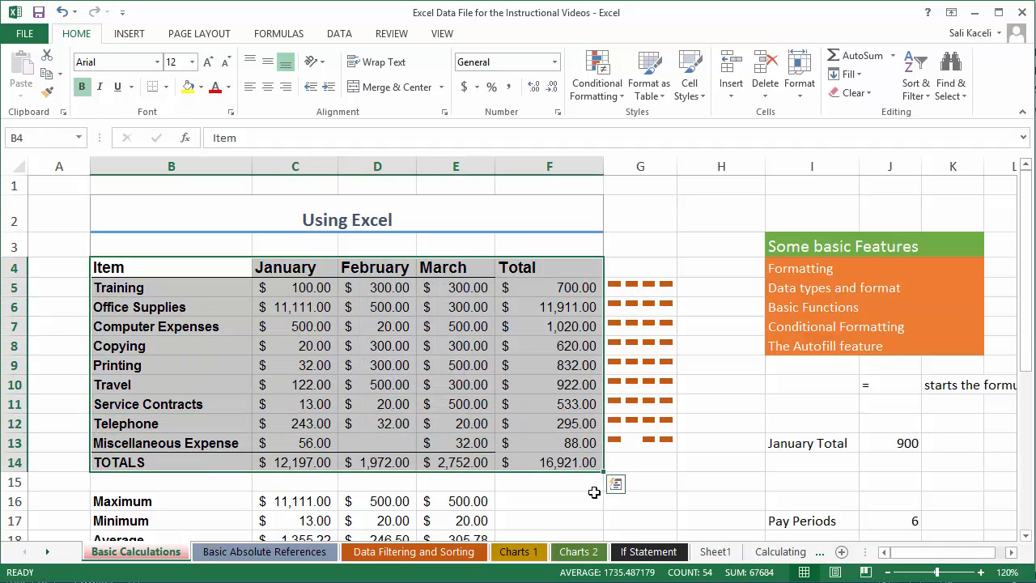
- Copy the Excel expense table B4:F14 and return to the Word report
{"action": "key", "text": "ctrl+c"}
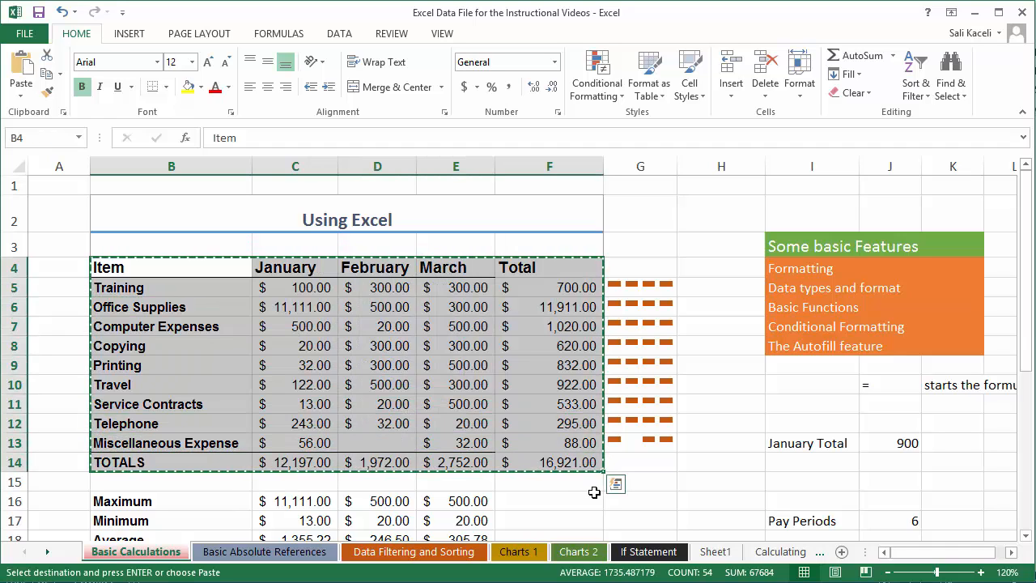
{"action": "mouse_move", "coordinate": [585, 482]}
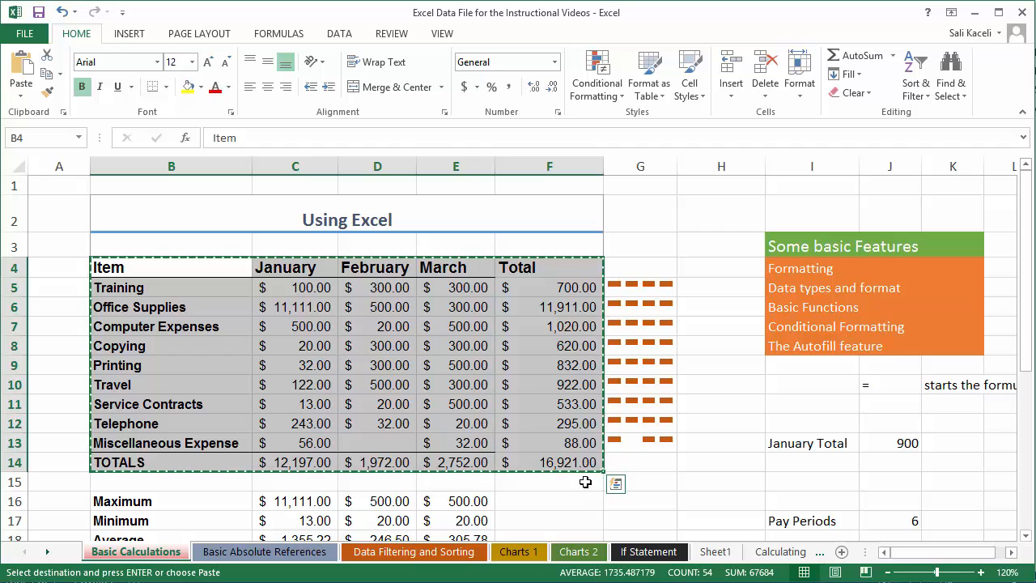
{"action": "right_click", "coordinate": [433, 412]}
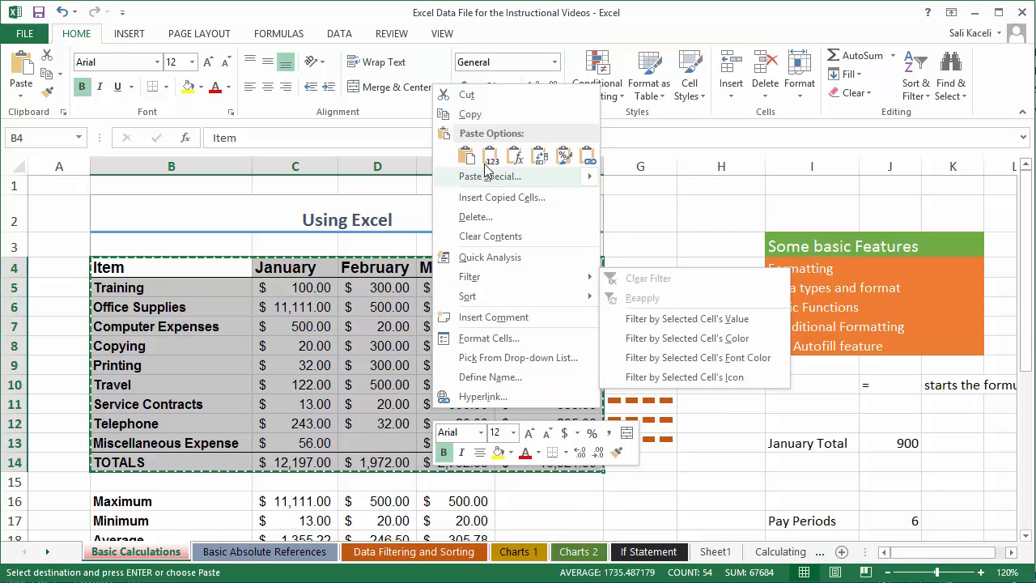
{"action": "left_click", "coordinate": [466, 154]}
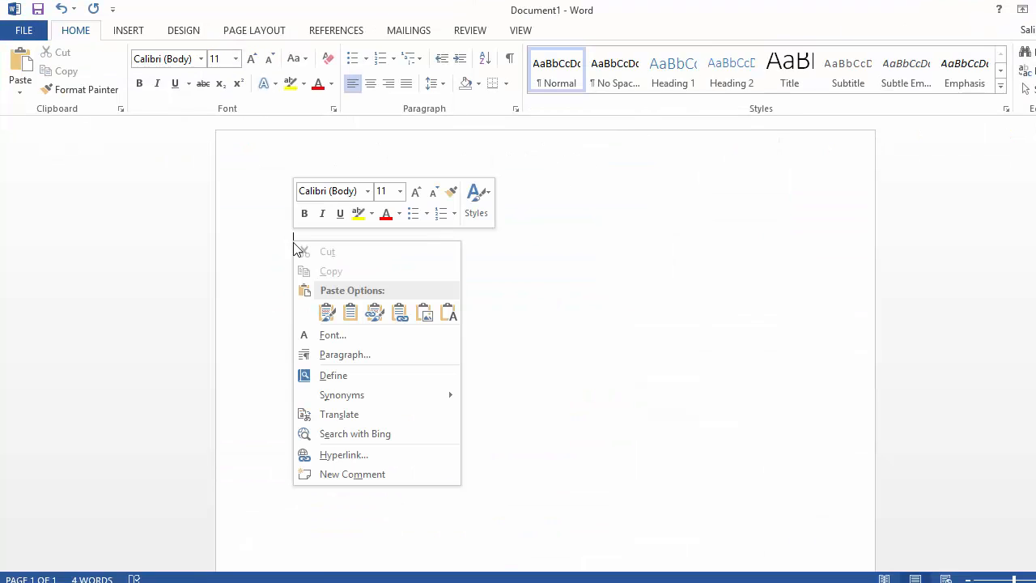
- Paste the expense table under the sentence and switch it to Link & Keep Source Formatting
{"action": "left_click", "coordinate": [327, 312]}
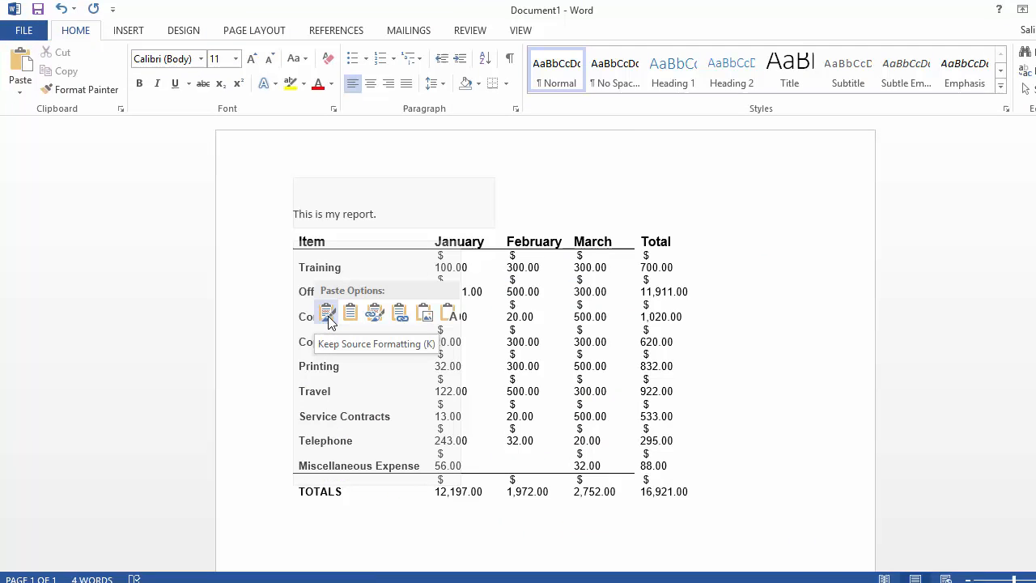
{"action": "left_click", "coordinate": [326, 313]}
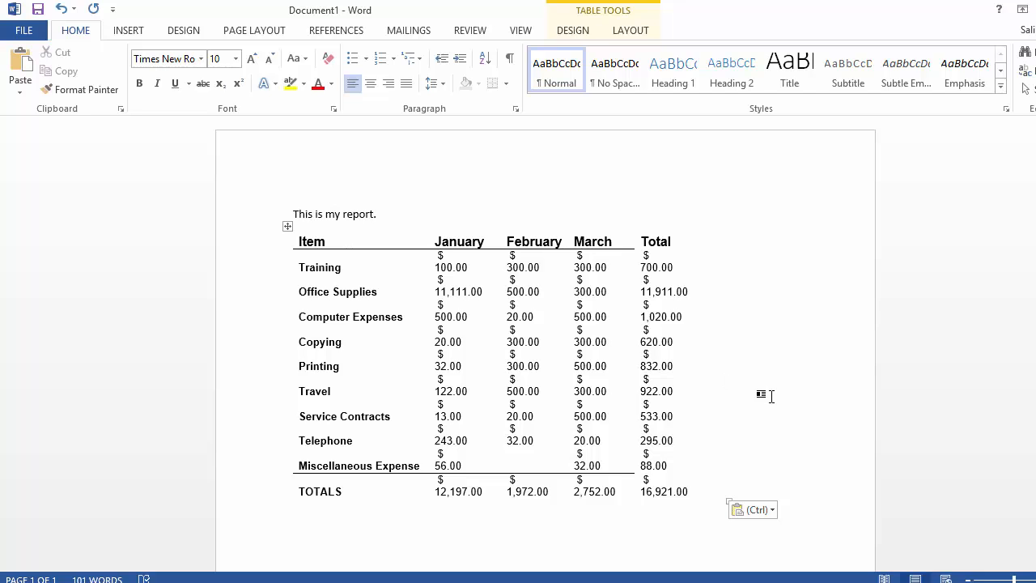
{"action": "left_click", "coordinate": [753, 509]}
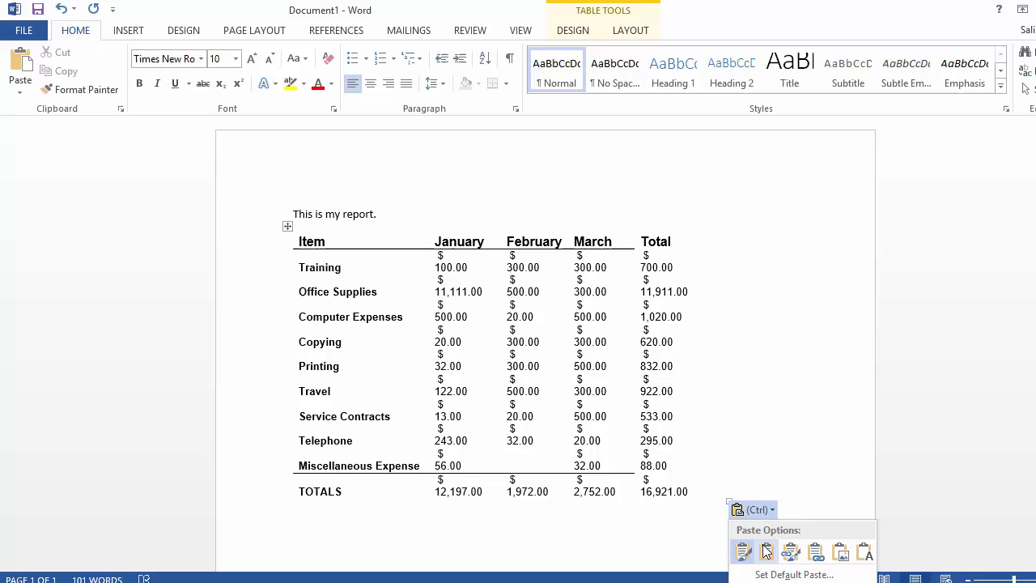
{"action": "mouse_move", "coordinate": [767, 552]}
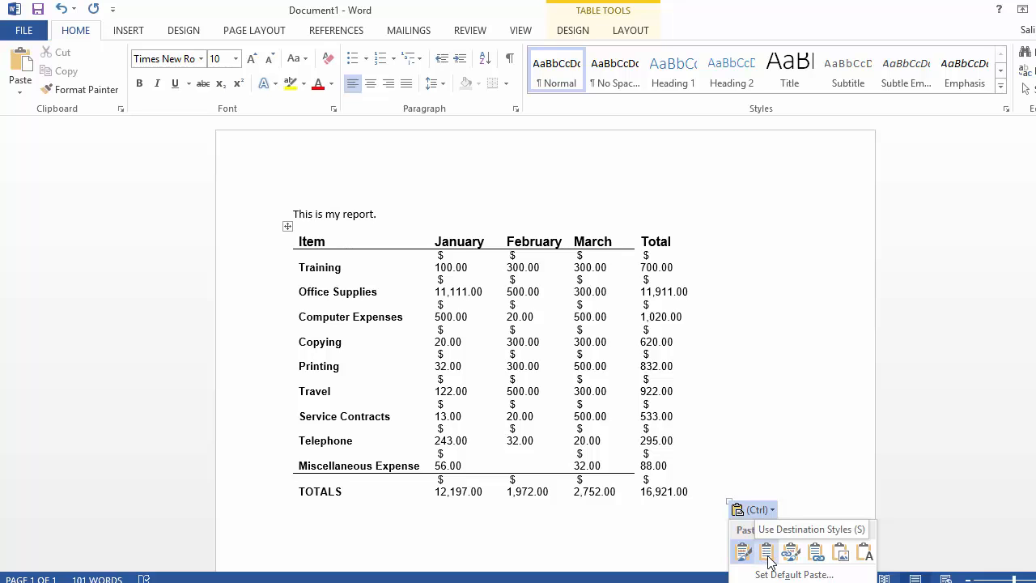
{"action": "mouse_move", "coordinate": [790, 552]}
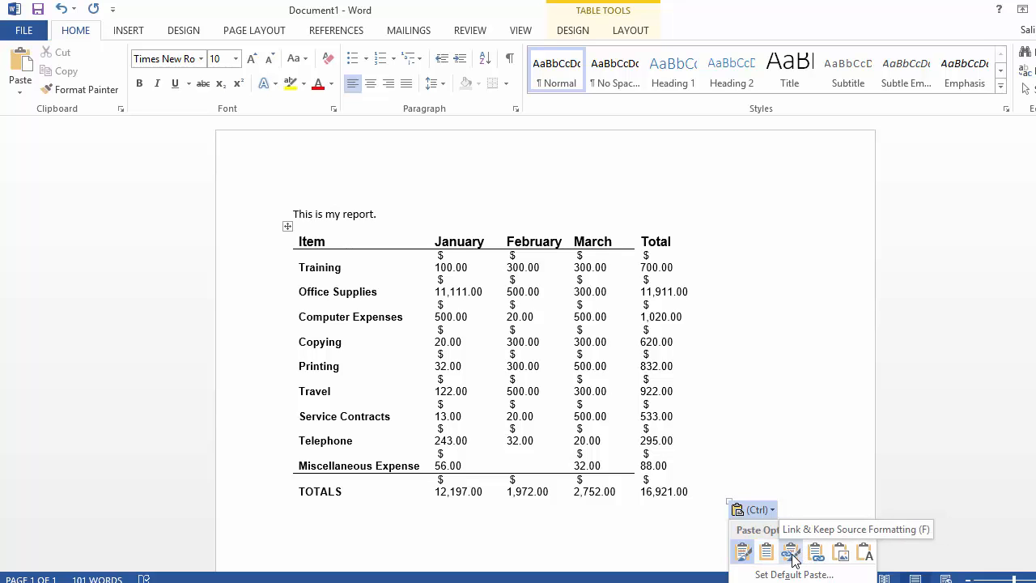
{"action": "left_click", "coordinate": [790, 552]}
{"action": "type", "text": "Li"}
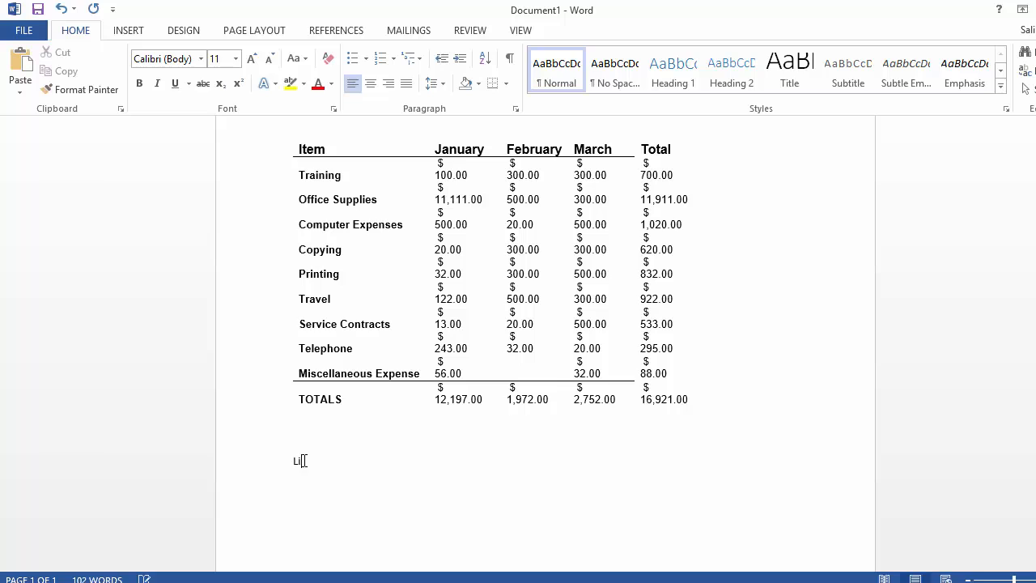
- Type 'Link the data with the Excel Spreadshet.' below the table and start a new line
{"action": "type", "text": "nk the data"}
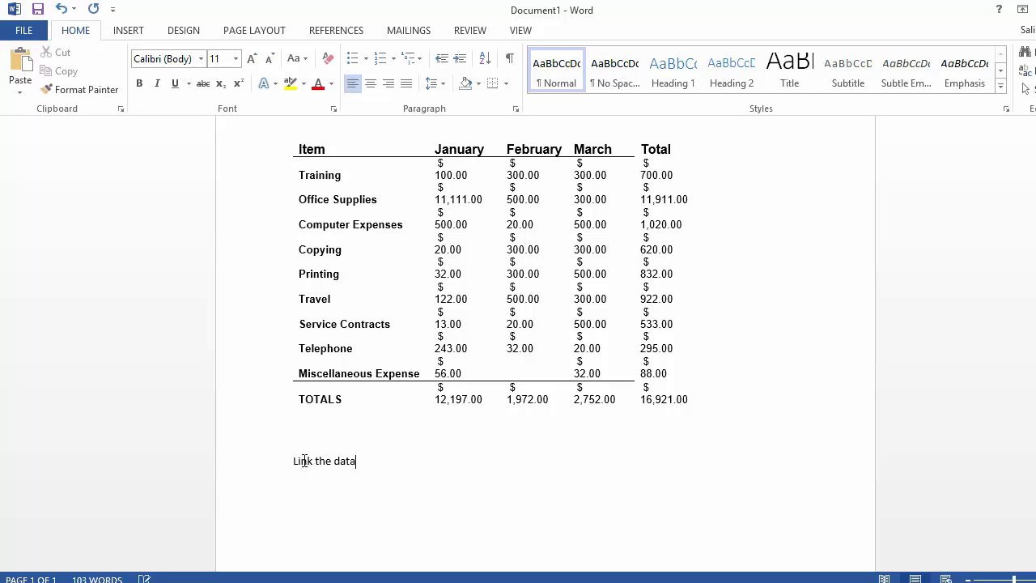
{"action": "type", "text": "with the exc"}
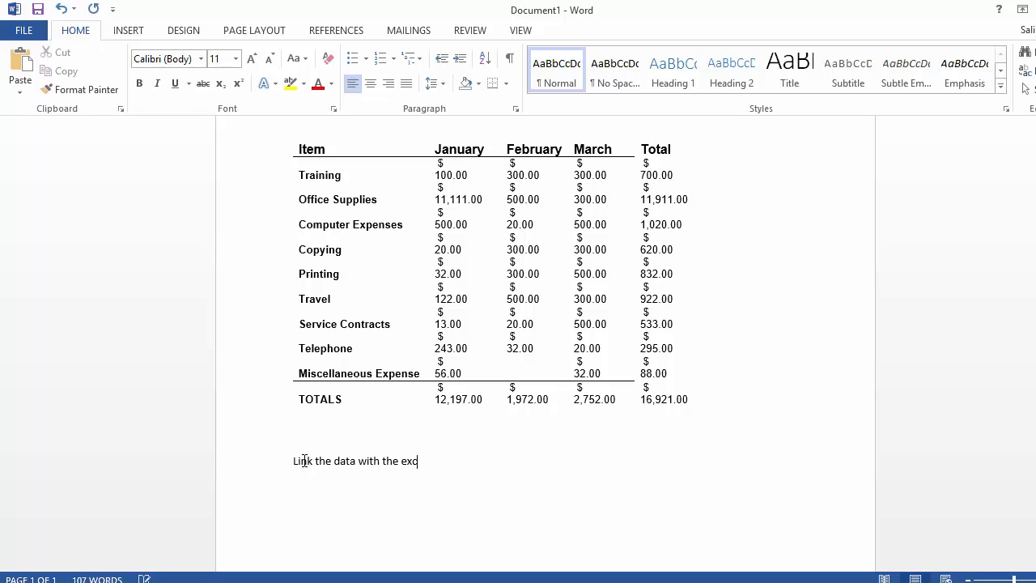
{"action": "type", "text": "Excel"}
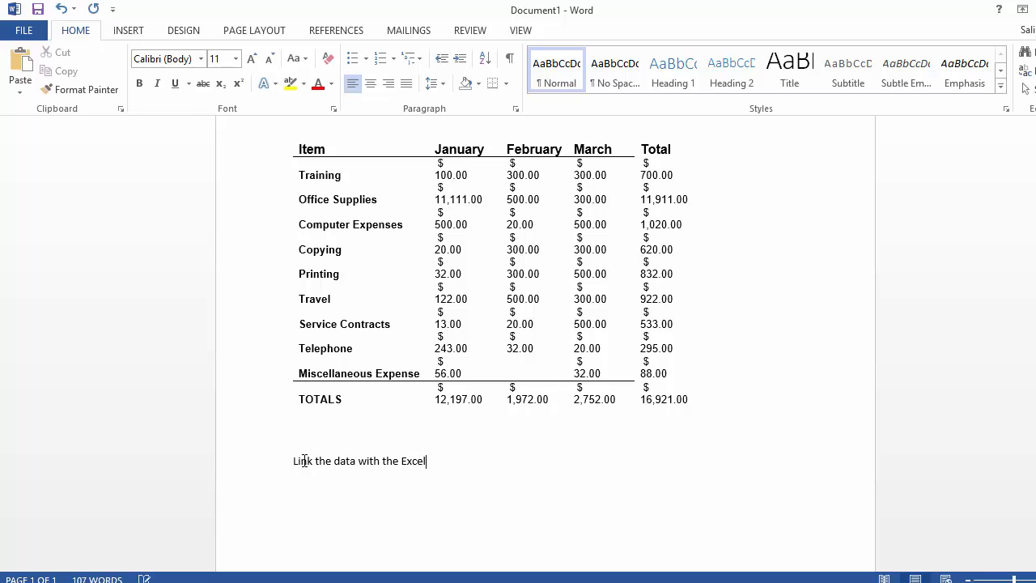
{"action": "type", "text": "Spreadshet."}
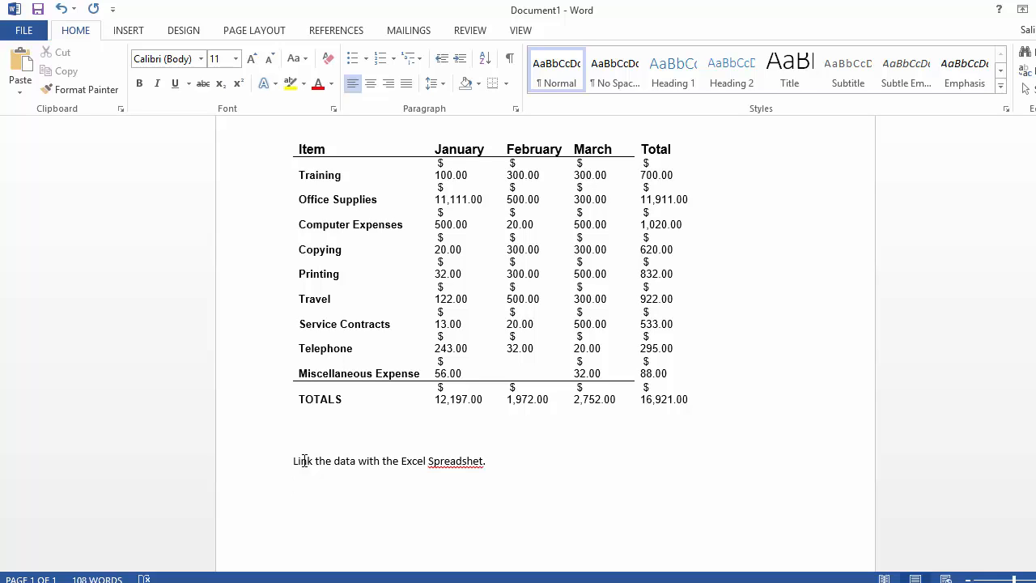
{"action": "left_click", "coordinate": [294, 486]}
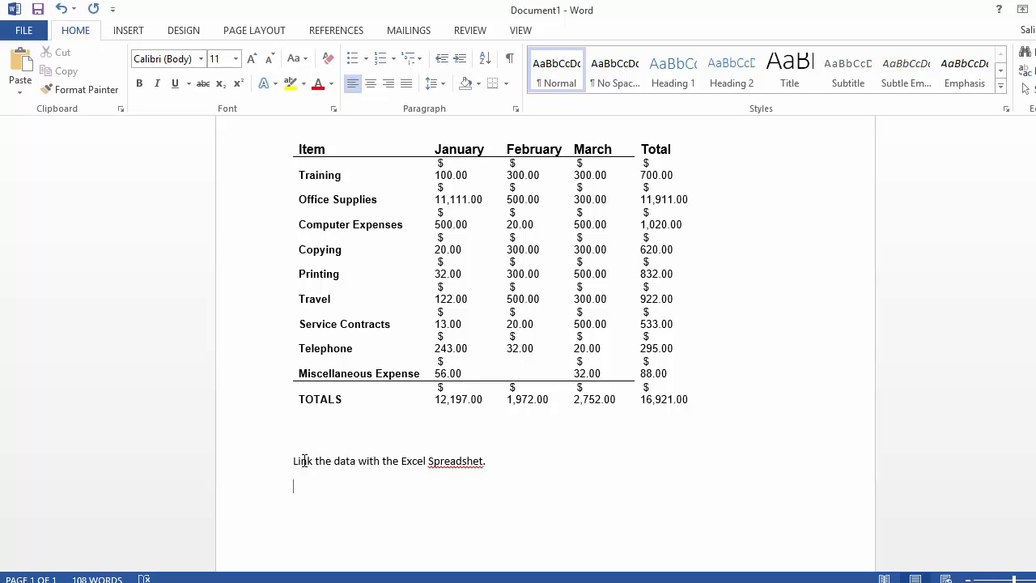
{"action": "mouse_move", "coordinate": [295, 494]}
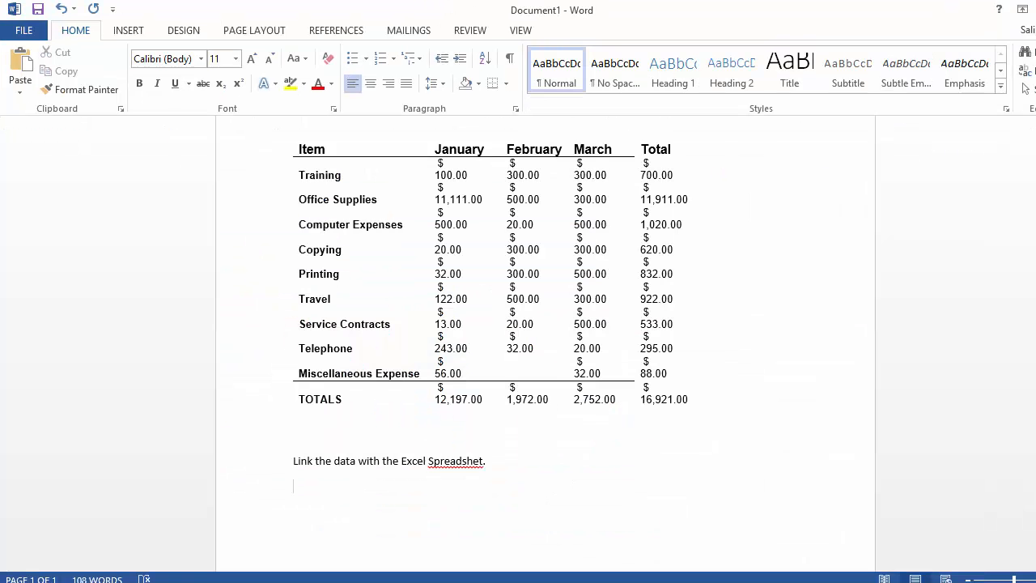
{"action": "scroll", "scroll_direction": "down", "scroll_amount": 3}
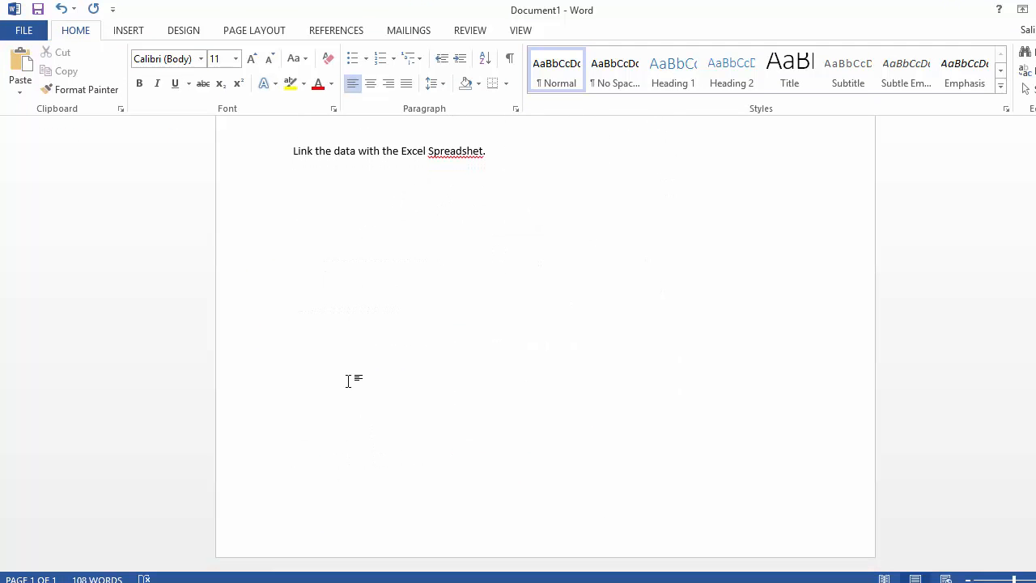
{"action": "mouse_move", "coordinate": [45, 91]}
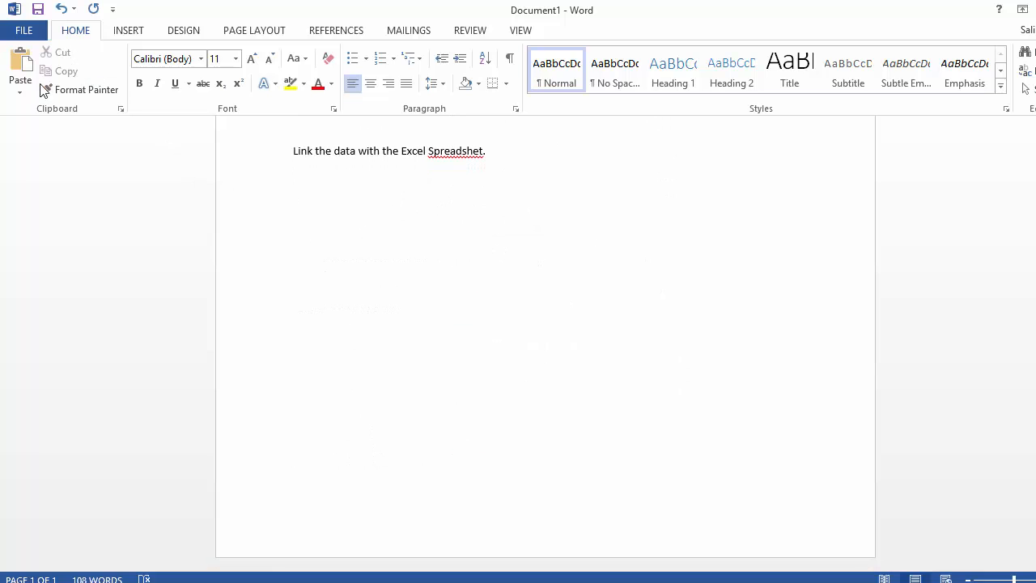
- Paste Special the expense table as a linked Microsoft Excel Worksheet Object
{"action": "left_click", "coordinate": [20, 89]}
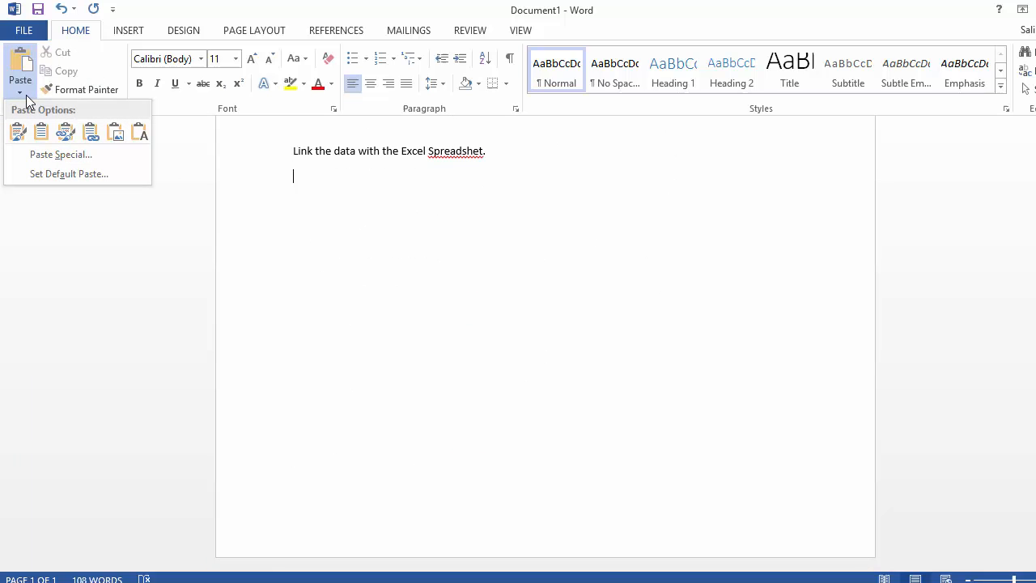
{"action": "mouse_move", "coordinate": [37, 121]}
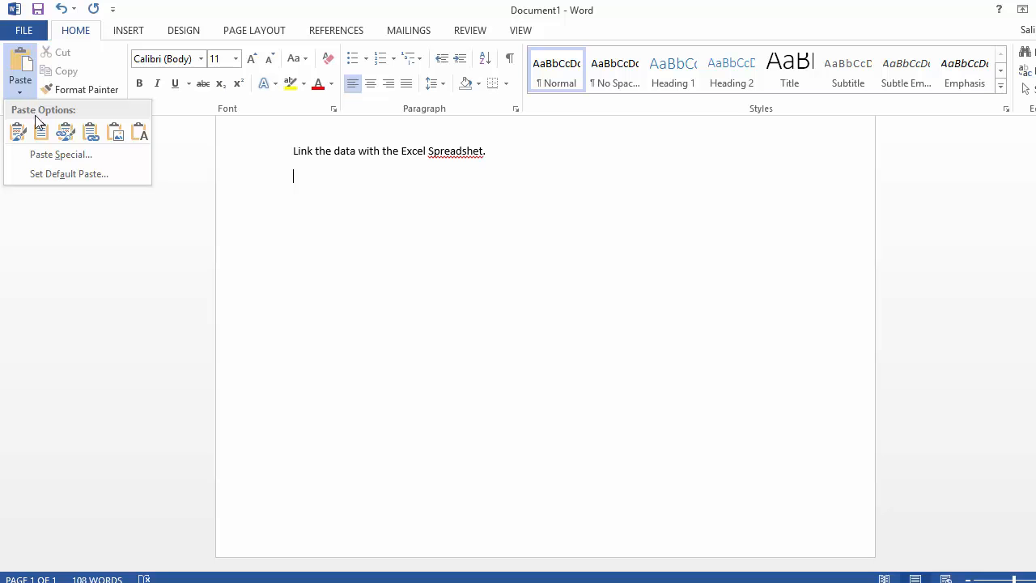
{"action": "mouse_move", "coordinate": [61, 155]}
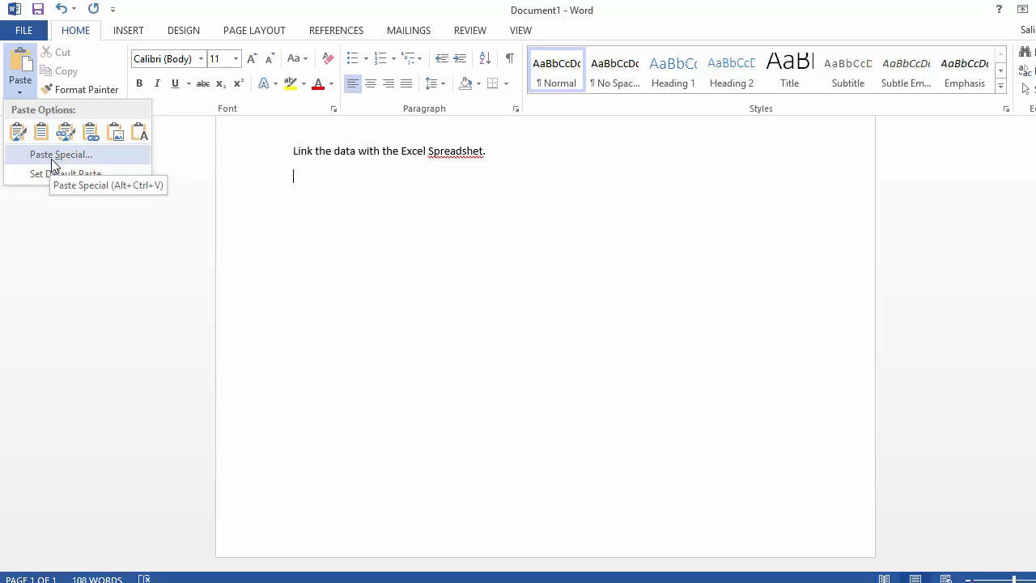
{"action": "left_click", "coordinate": [61, 155]}
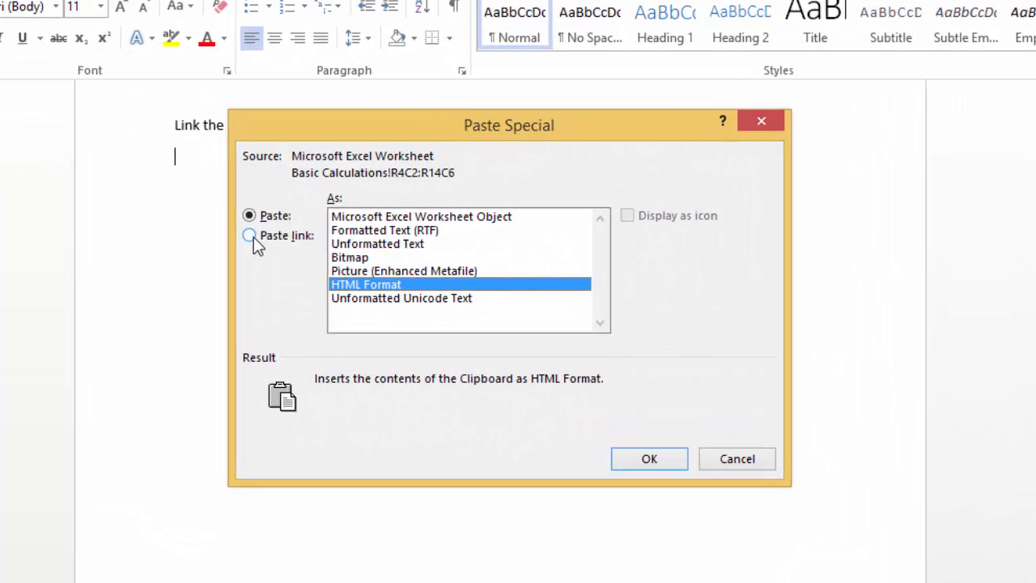
{"action": "left_click", "coordinate": [249, 235]}
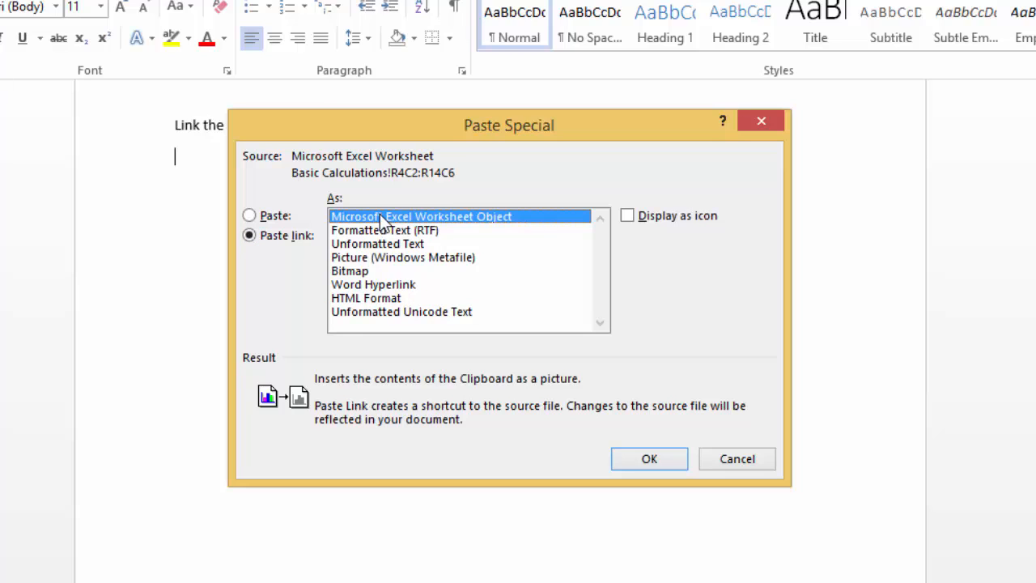
{"action": "mouse_move", "coordinate": [650, 458]}
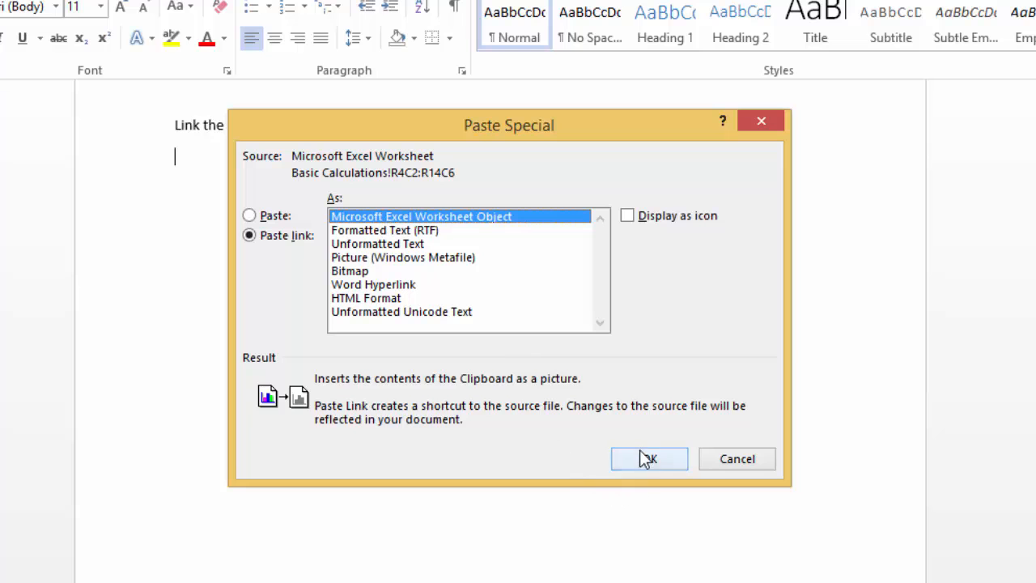
{"action": "left_click", "coordinate": [649, 458]}
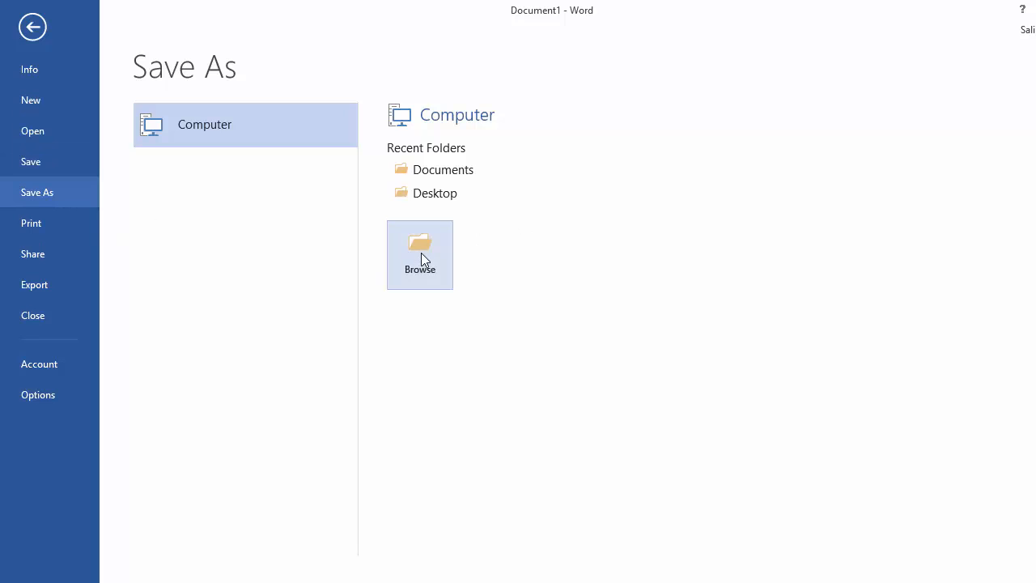
- Save the report to the Desktop as 'Monthly report'
{"action": "left_click", "coordinate": [420, 251]}
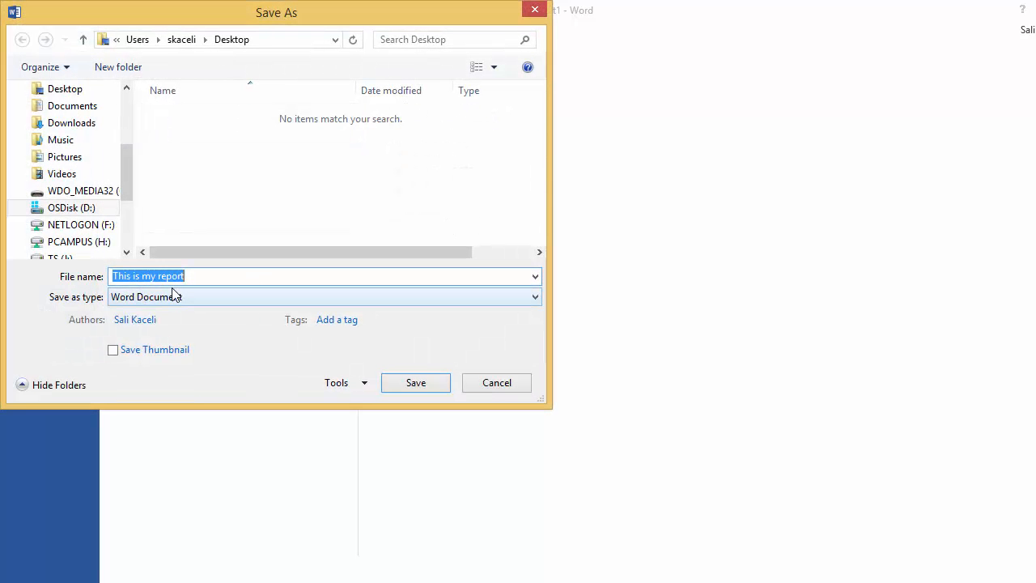
{"action": "type", "text": "Monthly report"}
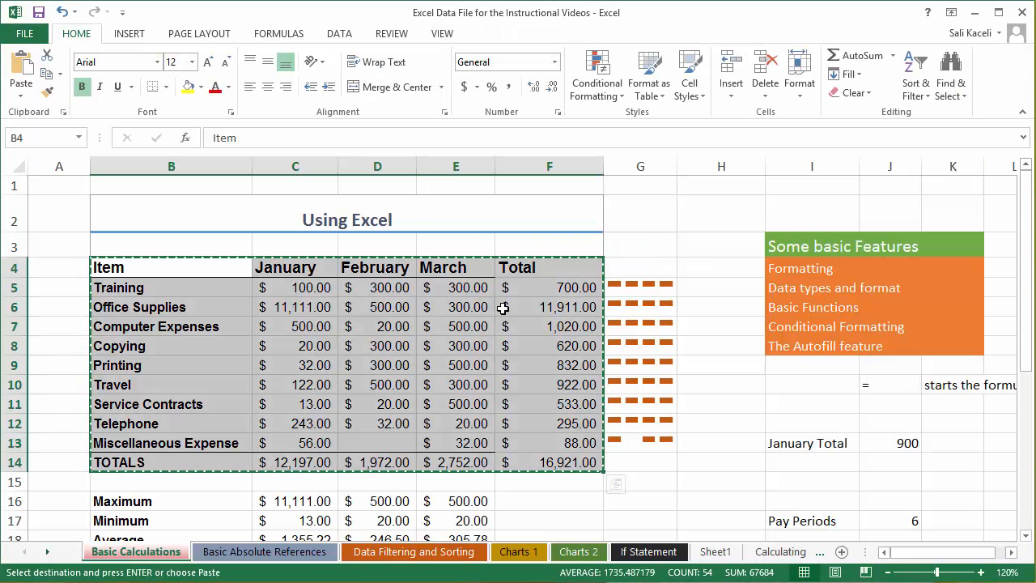
- Change January Training (C5) to 123, close Excel, and reopen Monthly report
{"action": "left_click", "coordinate": [294, 345]}
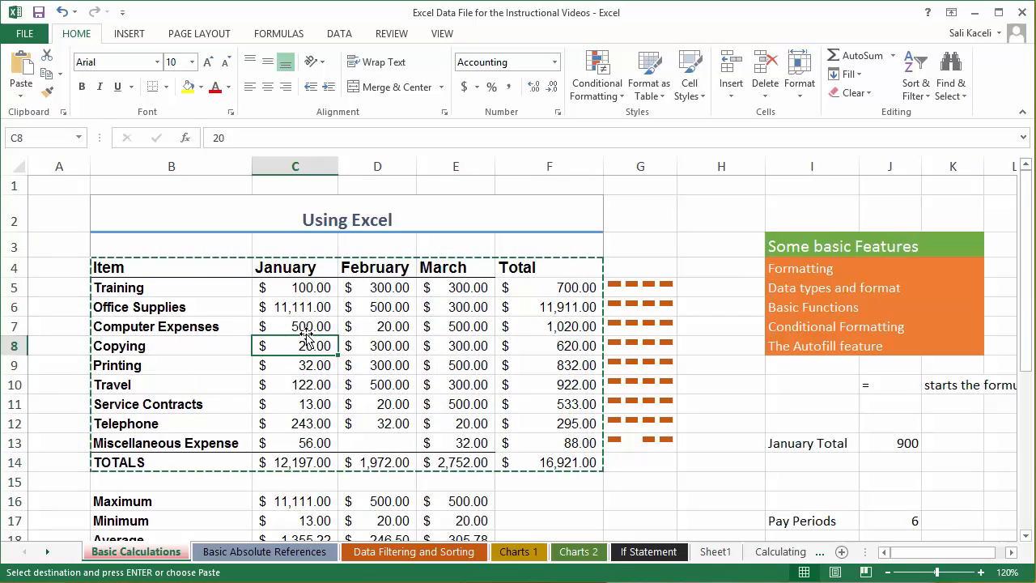
{"action": "left_click", "coordinate": [295, 288]}
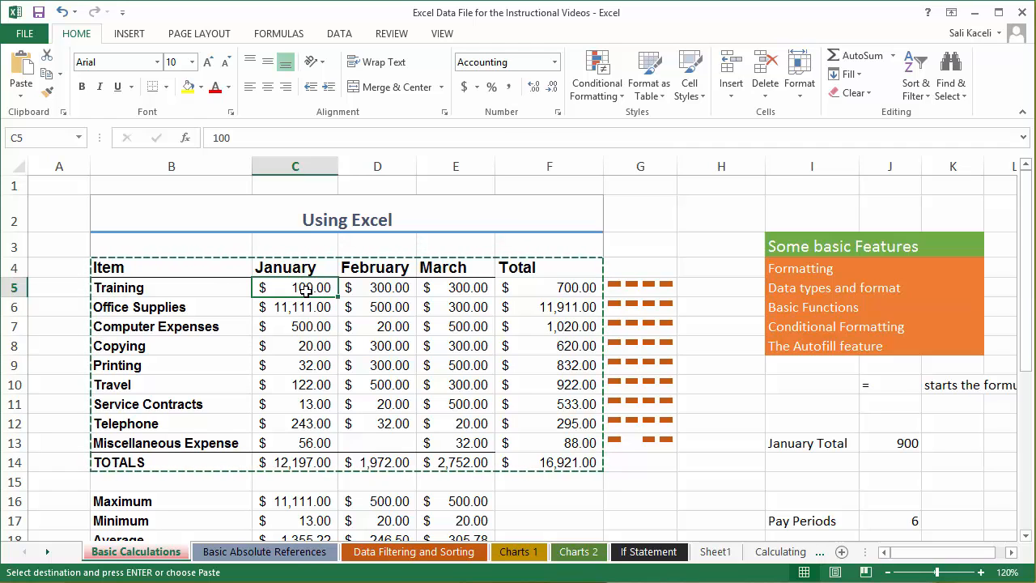
{"action": "type", "text": "123"}
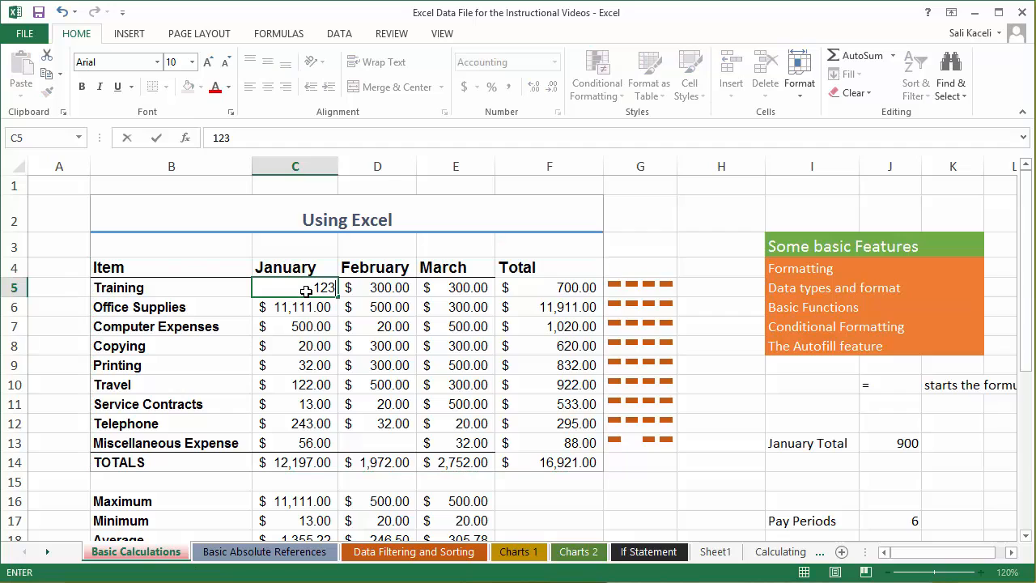
{"action": "key", "text": "Return"}
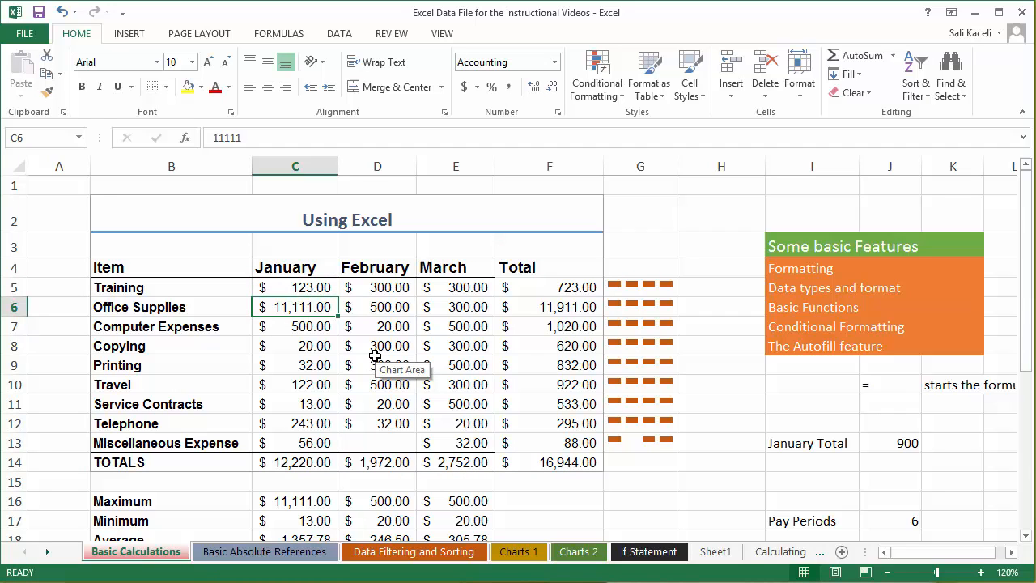
{"action": "left_click", "coordinate": [377, 365]}
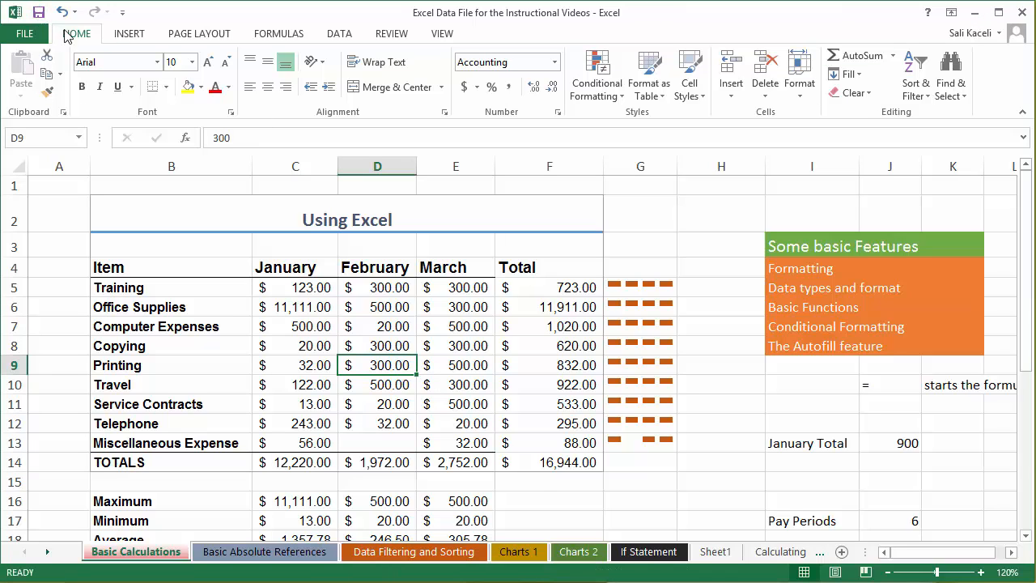
{"action": "left_click", "coordinate": [975, 12]}
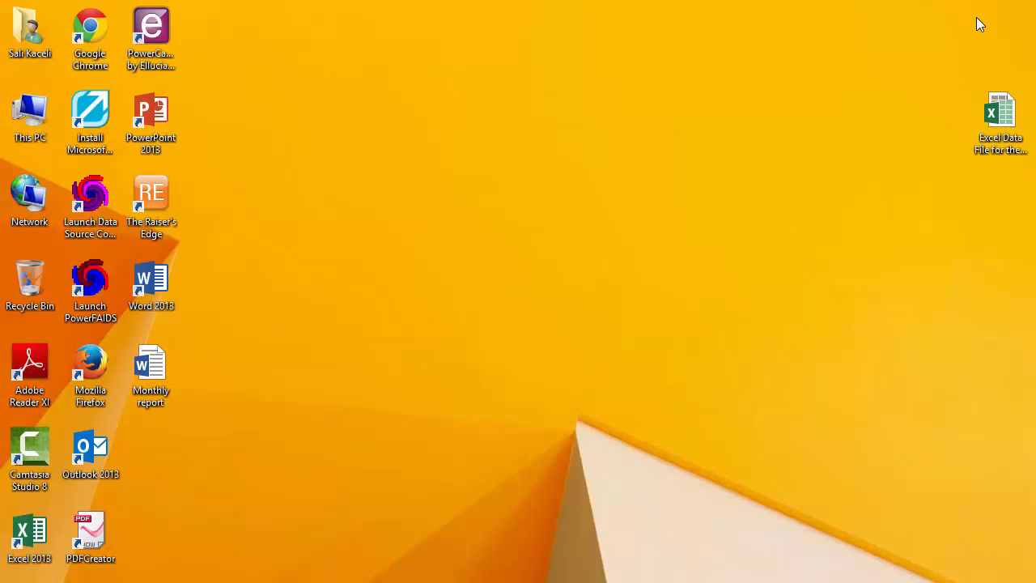
{"action": "mouse_move", "coordinate": [742, 381]}
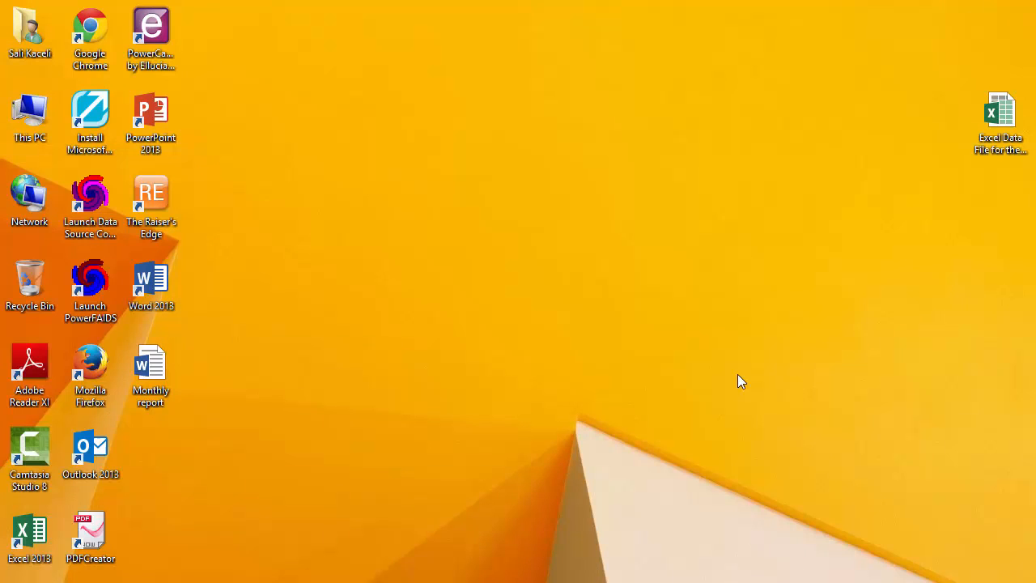
{"action": "mouse_move", "coordinate": [152, 368]}
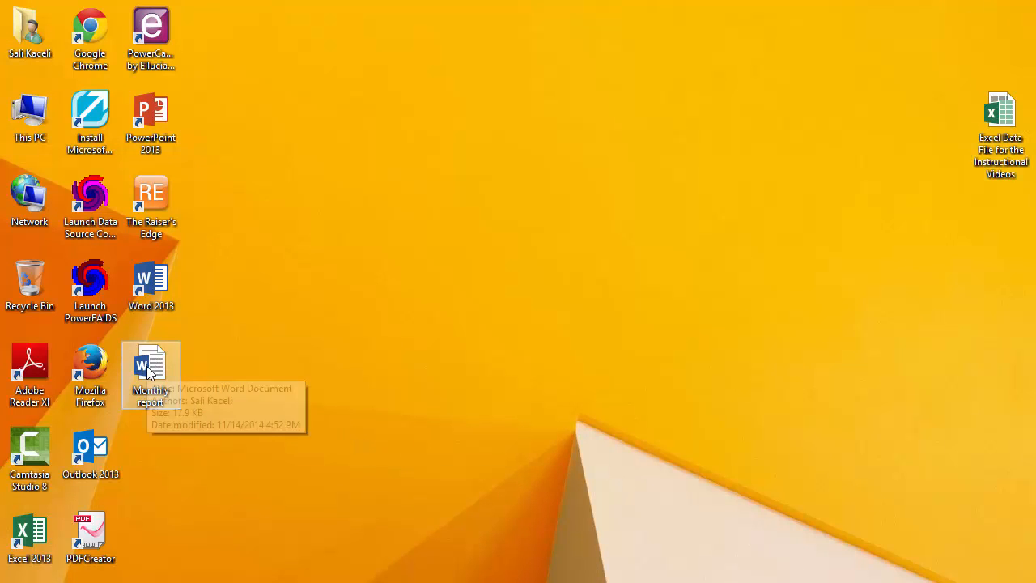
{"action": "double_click", "coordinate": [152, 364]}
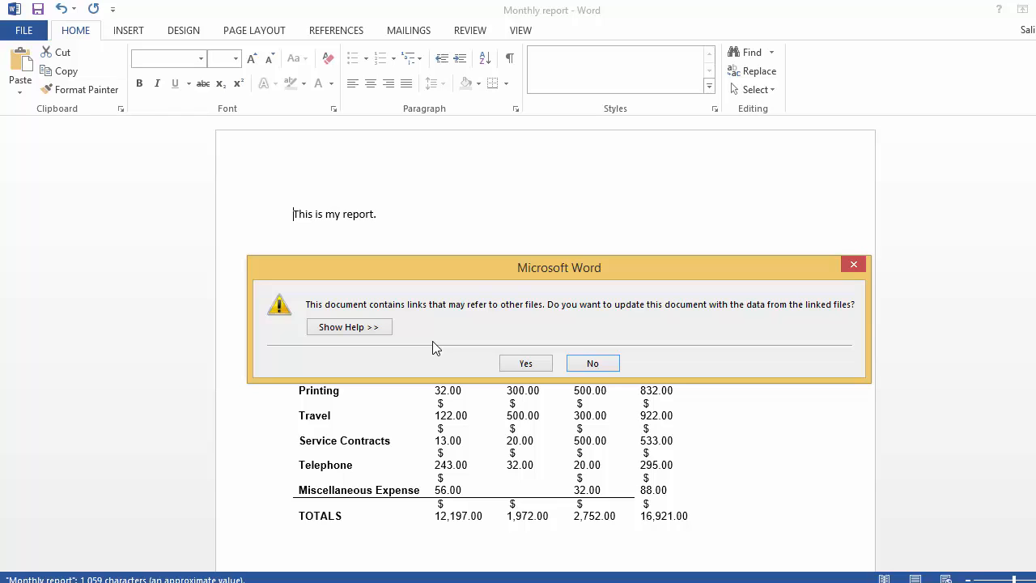
{"action": "mouse_move", "coordinate": [444, 350]}
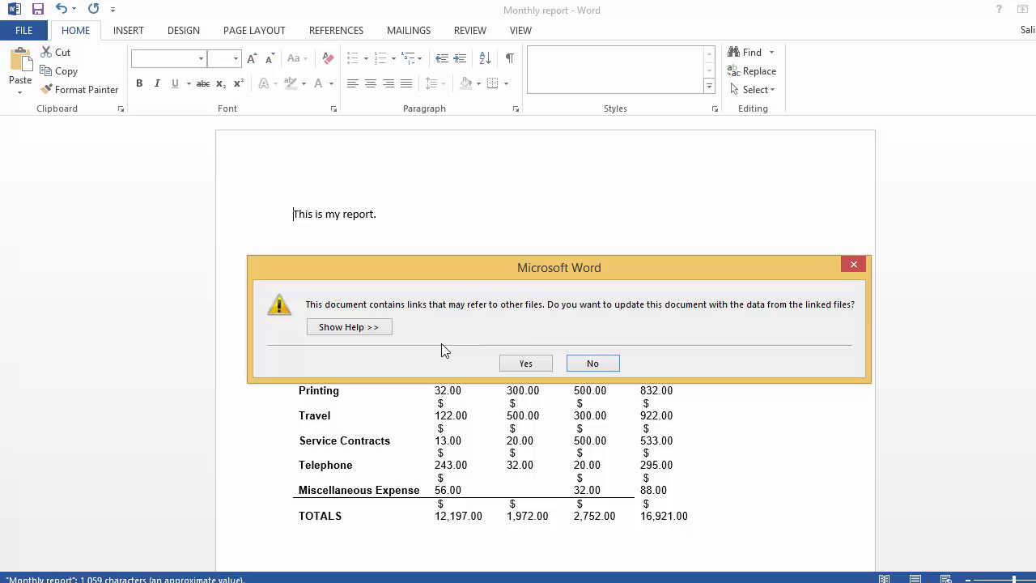
- Accept the link update and confirm Training shows 123.00 with January total 12,220.00
{"action": "left_click", "coordinate": [526, 363]}
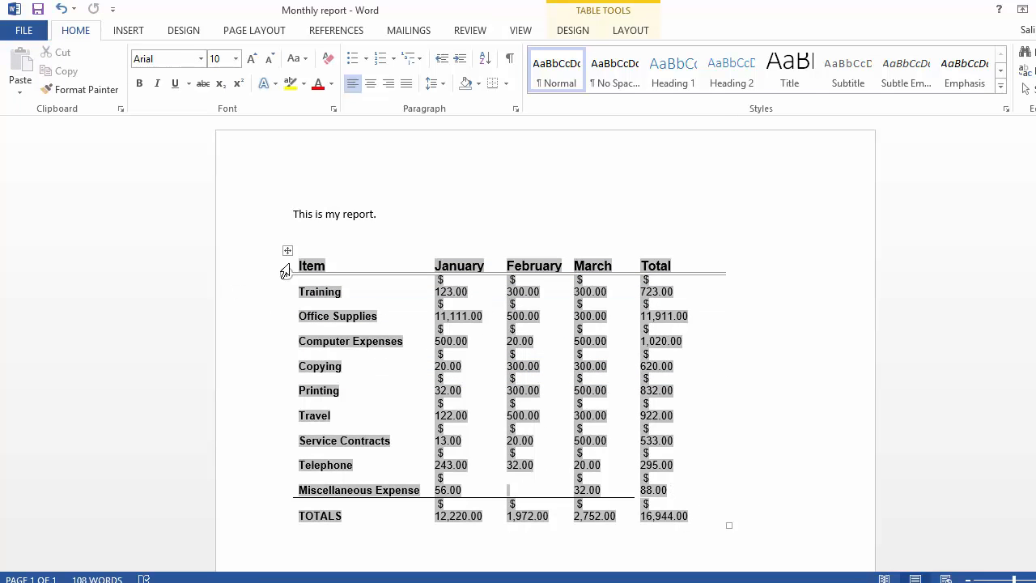
{"action": "scroll", "scroll_direction": "down", "scroll_amount": 3}
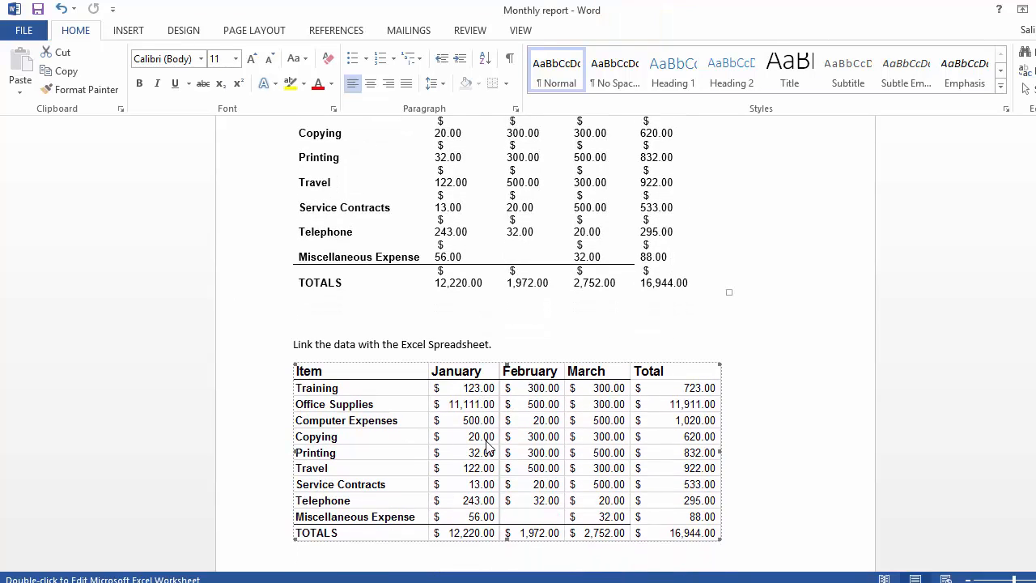
{"action": "mouse_move", "coordinate": [459, 397]}
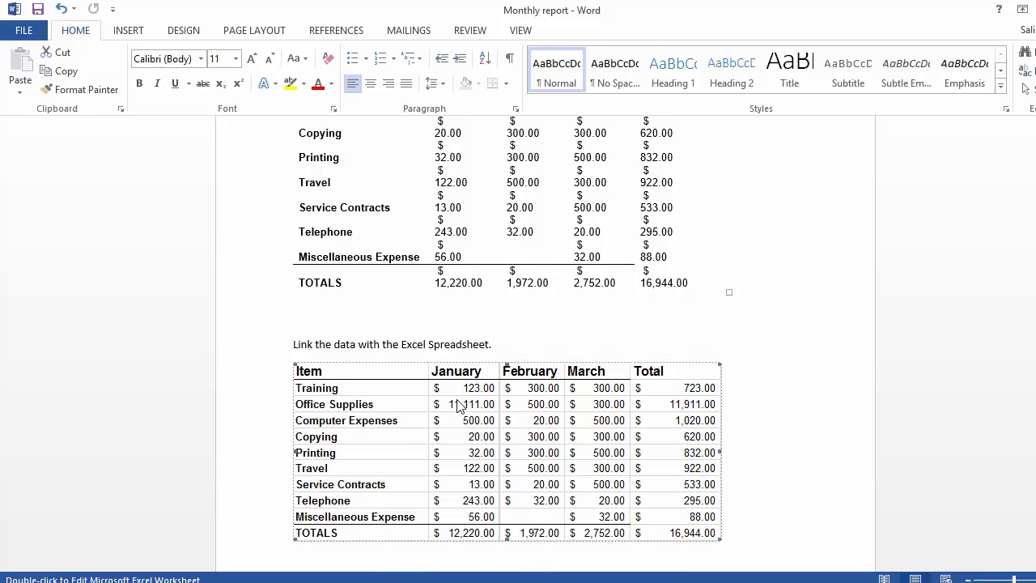
{"action": "left_click", "coordinate": [492, 345]}
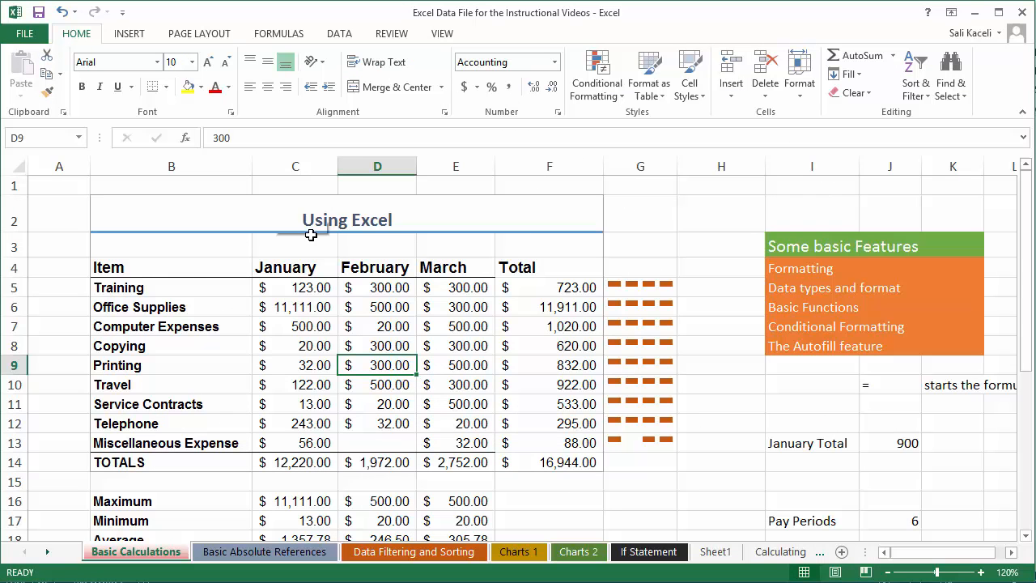
- Set January Office Supplies to 1213, add orange data bars to the amounts, and close Excel
{"action": "left_click", "coordinate": [295, 424]}
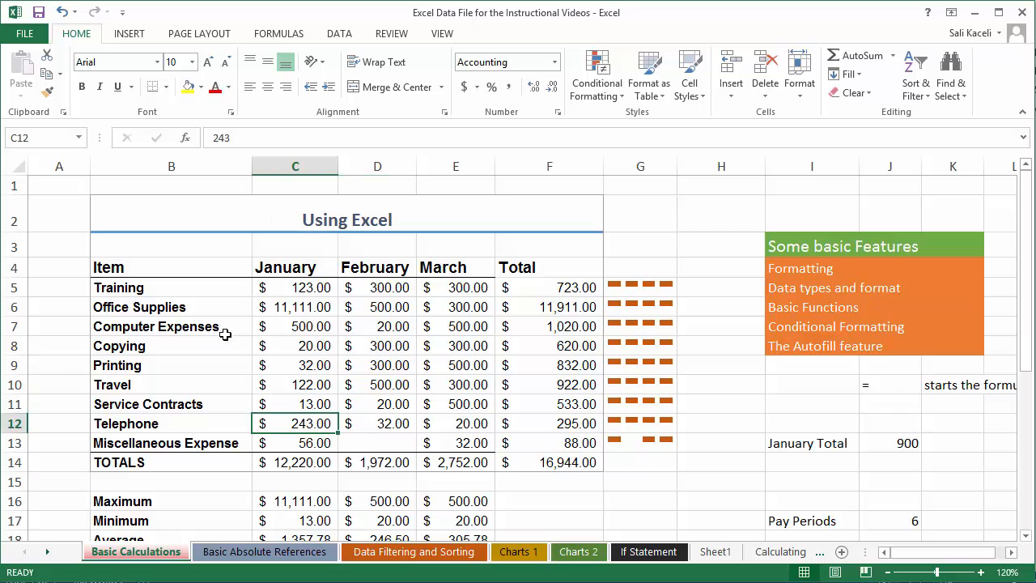
{"action": "left_click", "coordinate": [295, 346]}
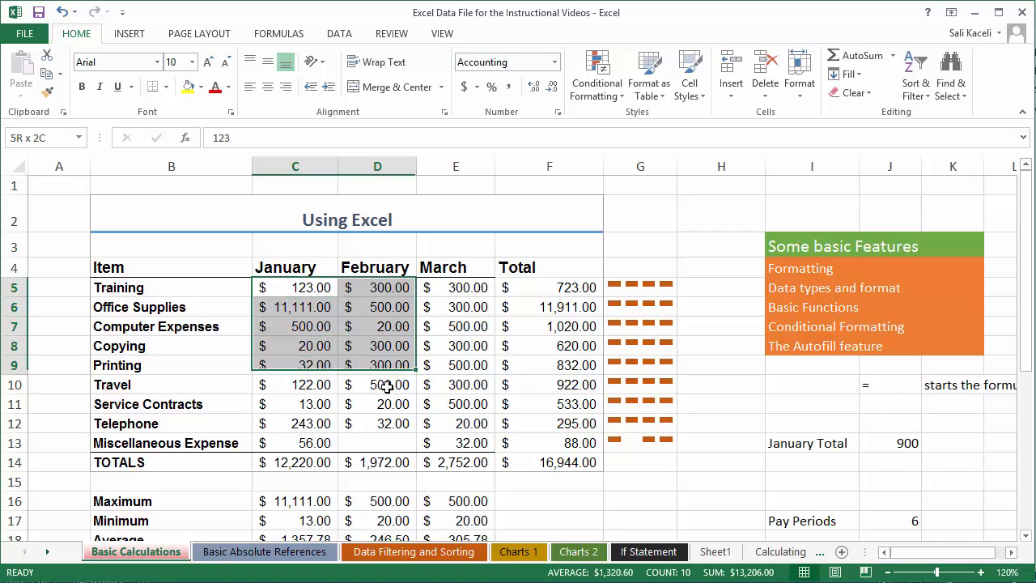
{"action": "left_click", "coordinate": [596, 73]}
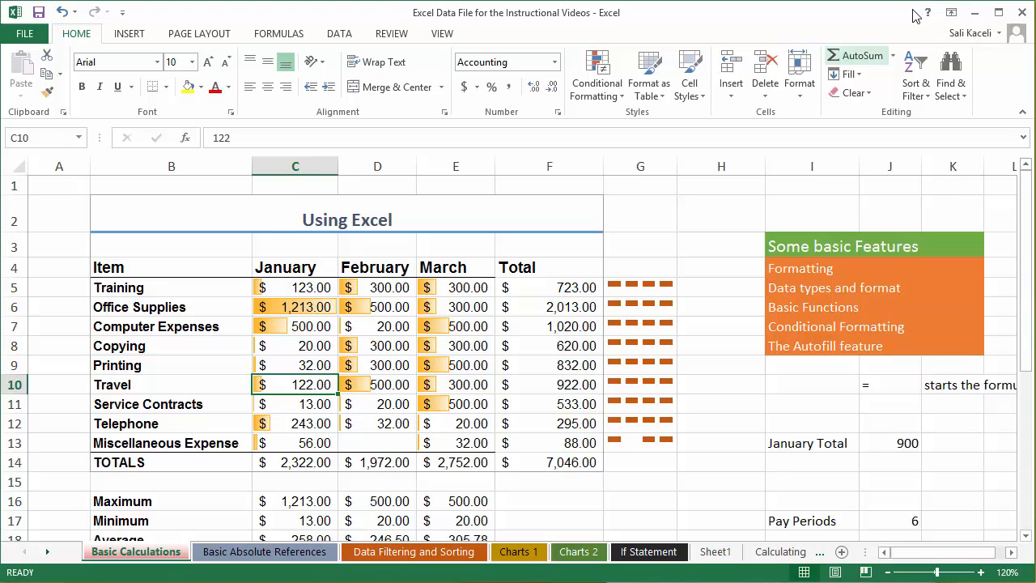
{"action": "left_click", "coordinate": [974, 12]}
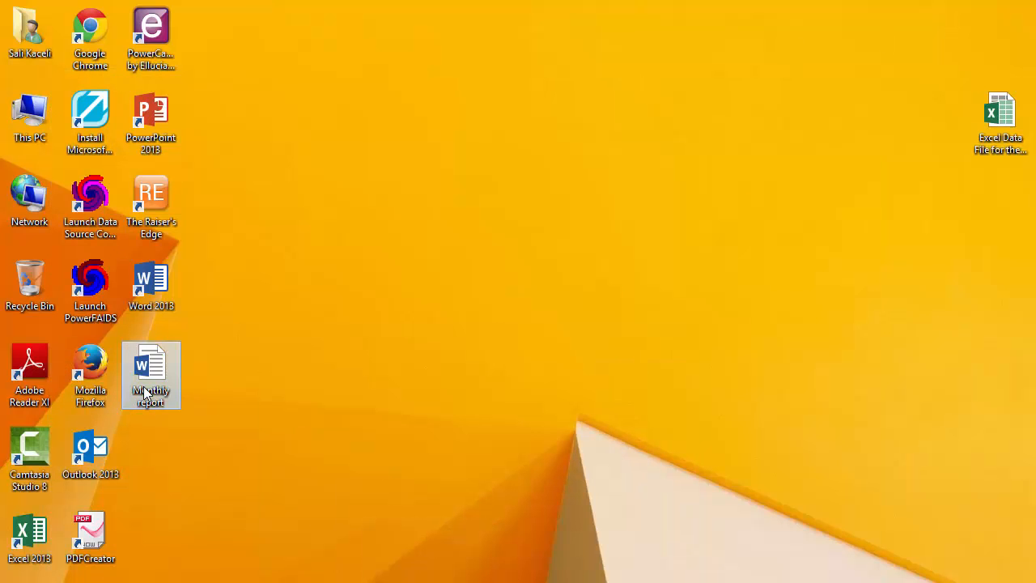
- Reopen Monthly report, accept link updates, and view Office Supplies 1,213.00 with data bars
{"action": "double_click", "coordinate": [151, 375]}
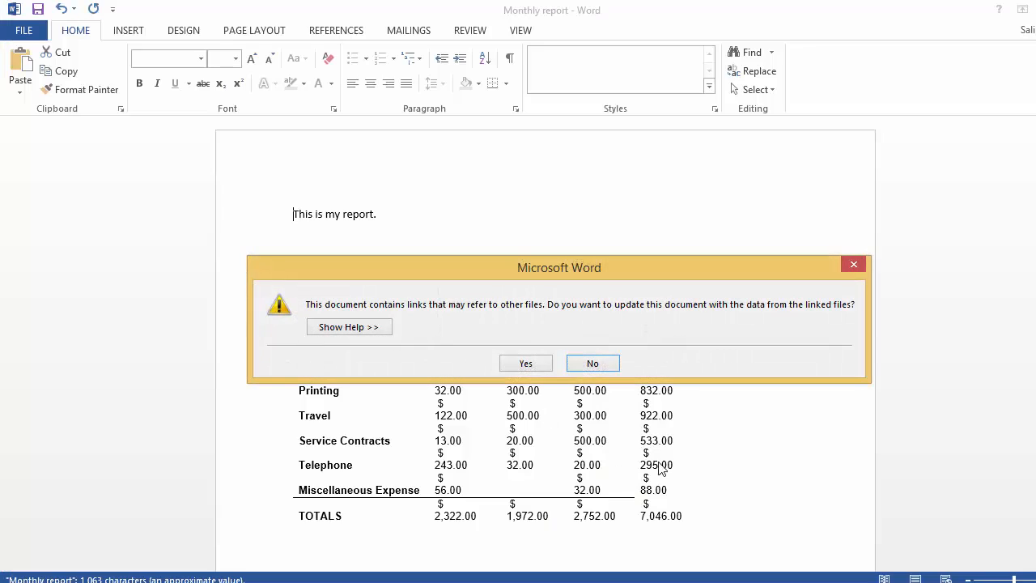
{"action": "left_click", "coordinate": [592, 363]}
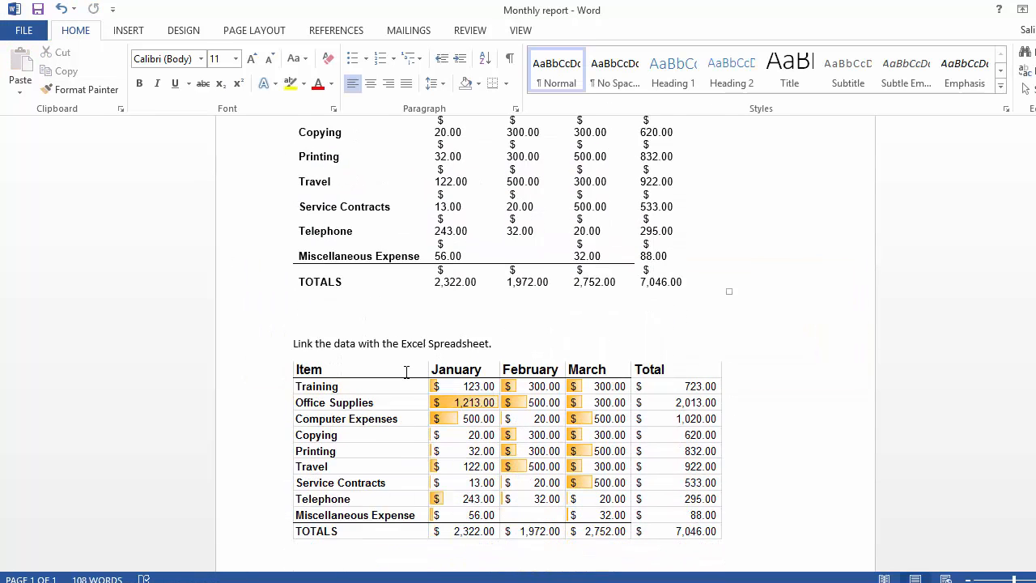
{"action": "scroll", "scroll_direction": "down", "scroll_amount": 3}
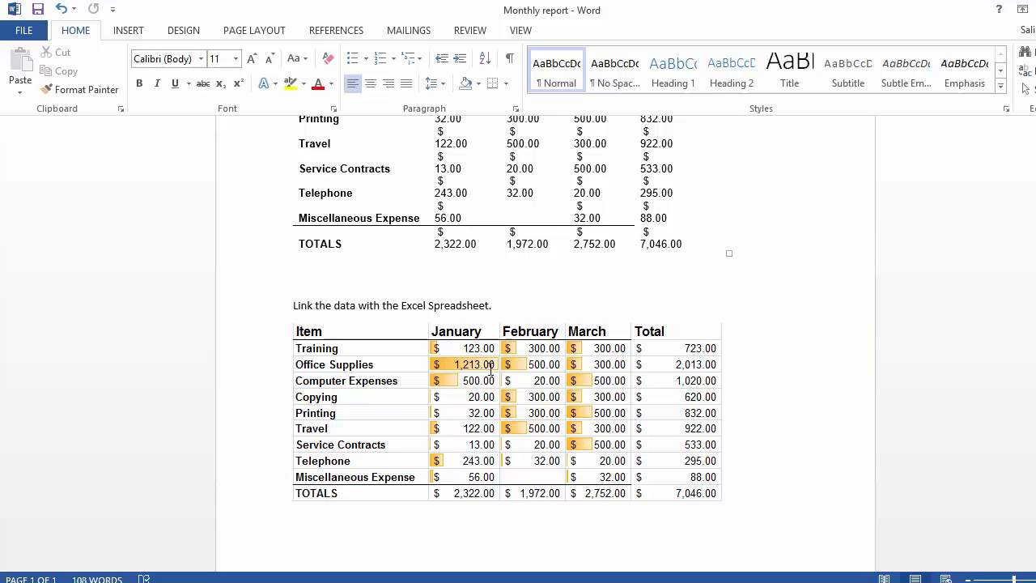